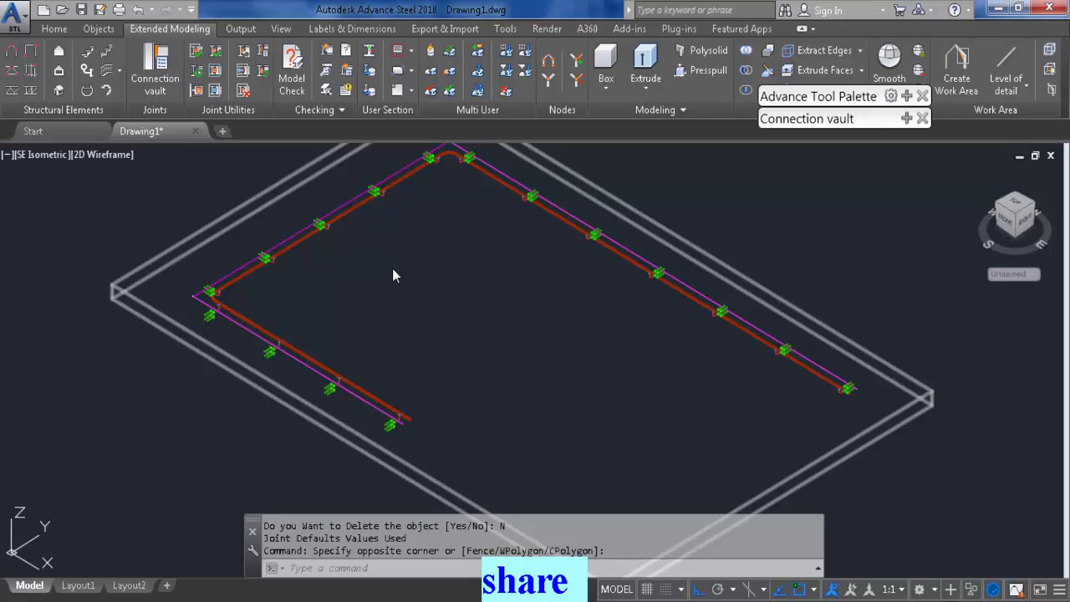
mouse_move(458, 327)
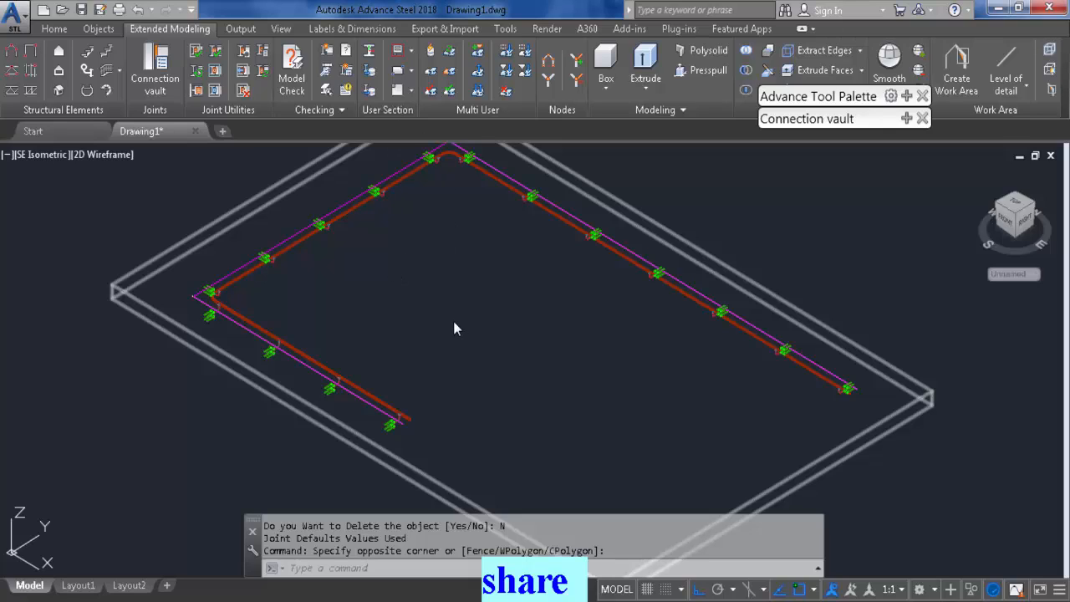
mouse_move(481, 364)
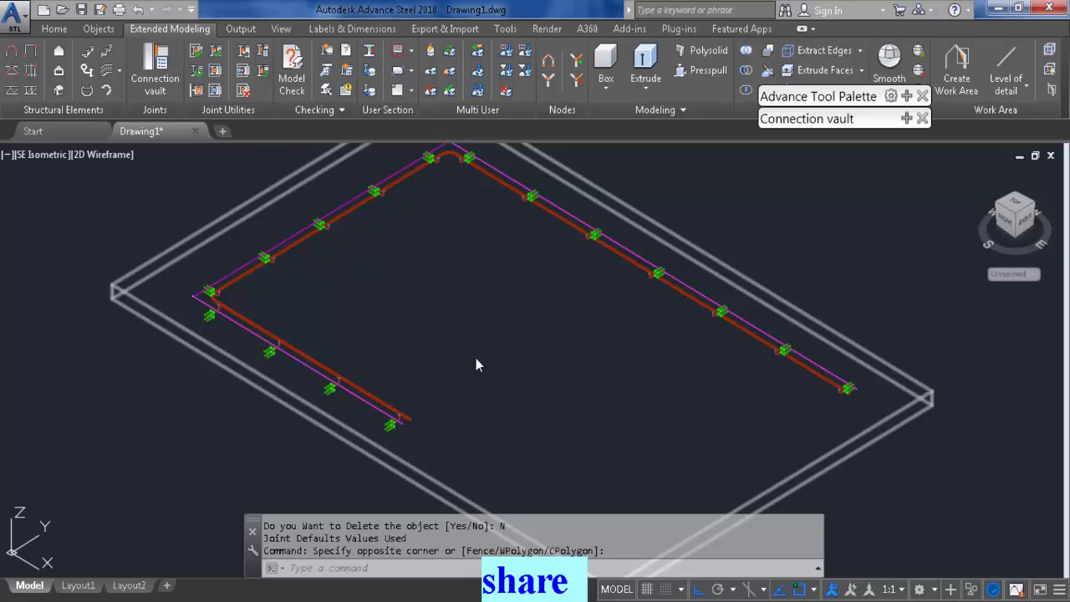
mouse_move(455, 266)
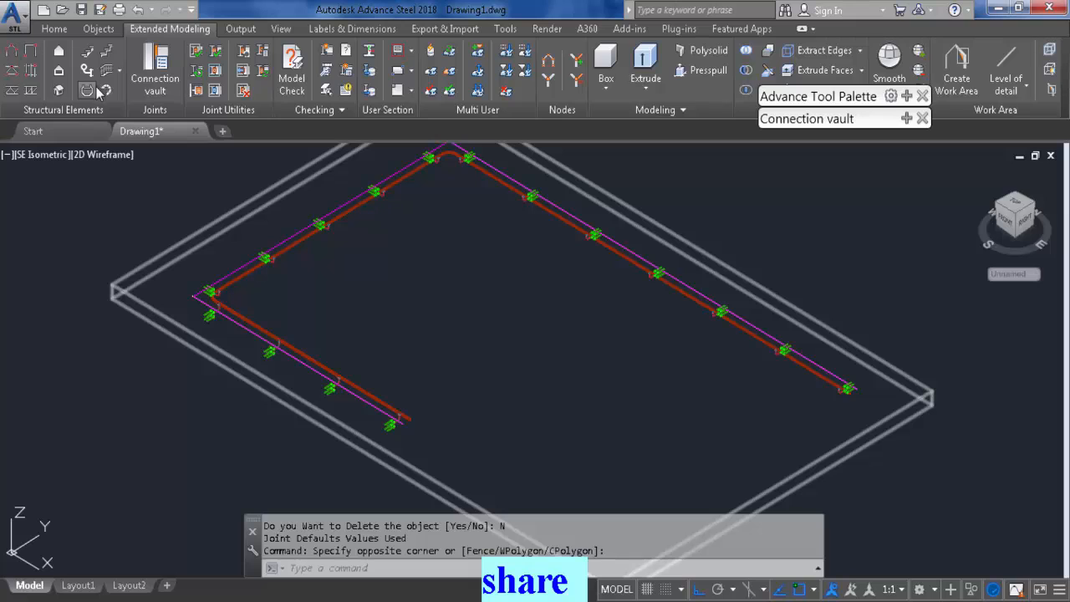
mouse_move(218, 271)
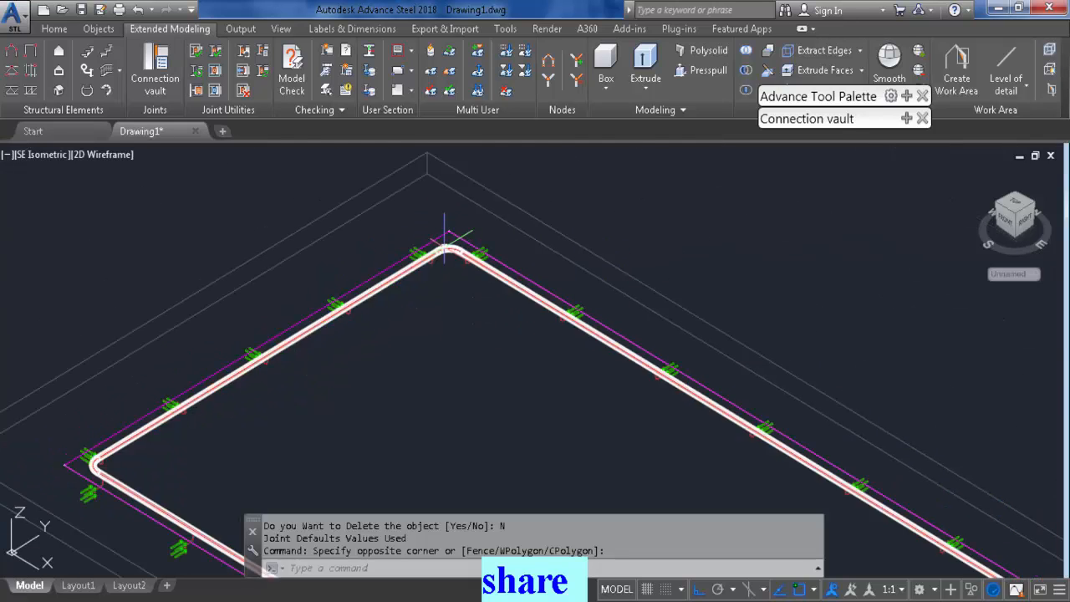
Start Create callout view from Labels & Dimensions and view the model from the top.
left_click(351, 28)
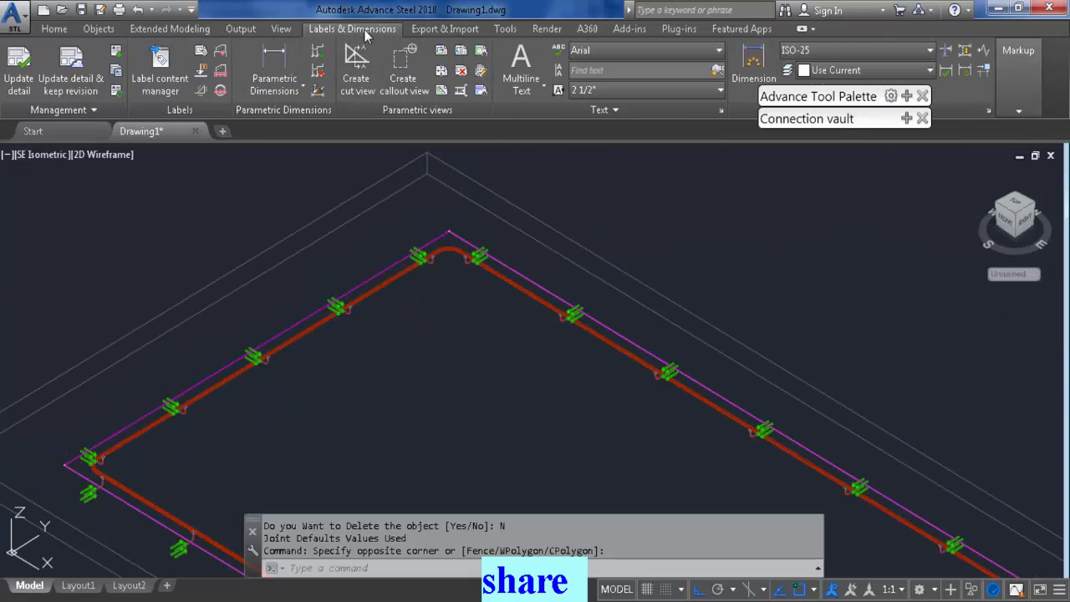
mouse_move(404, 63)
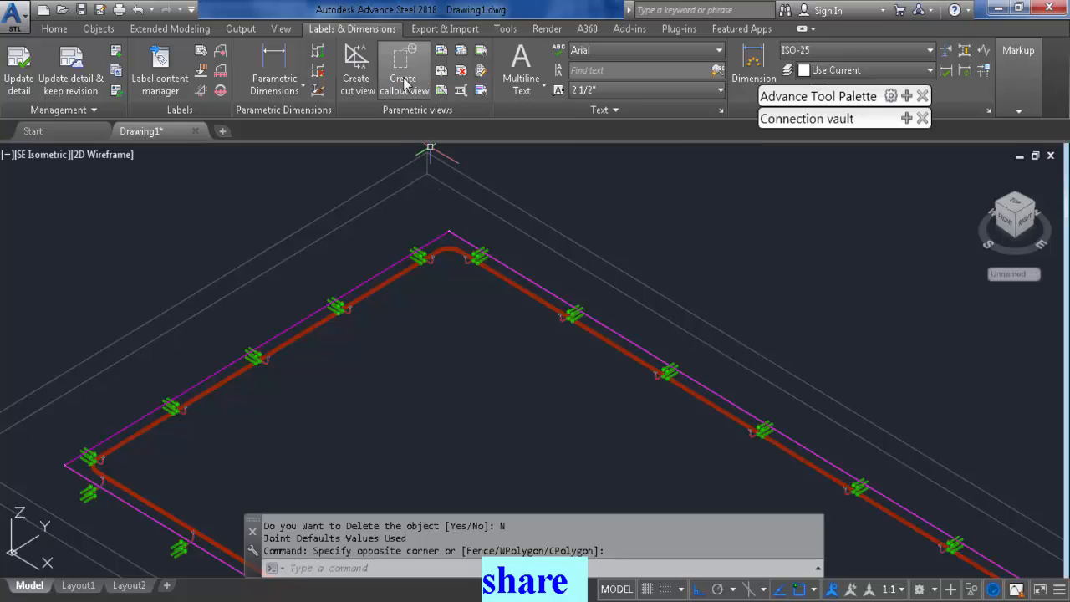
left_click(405, 70)
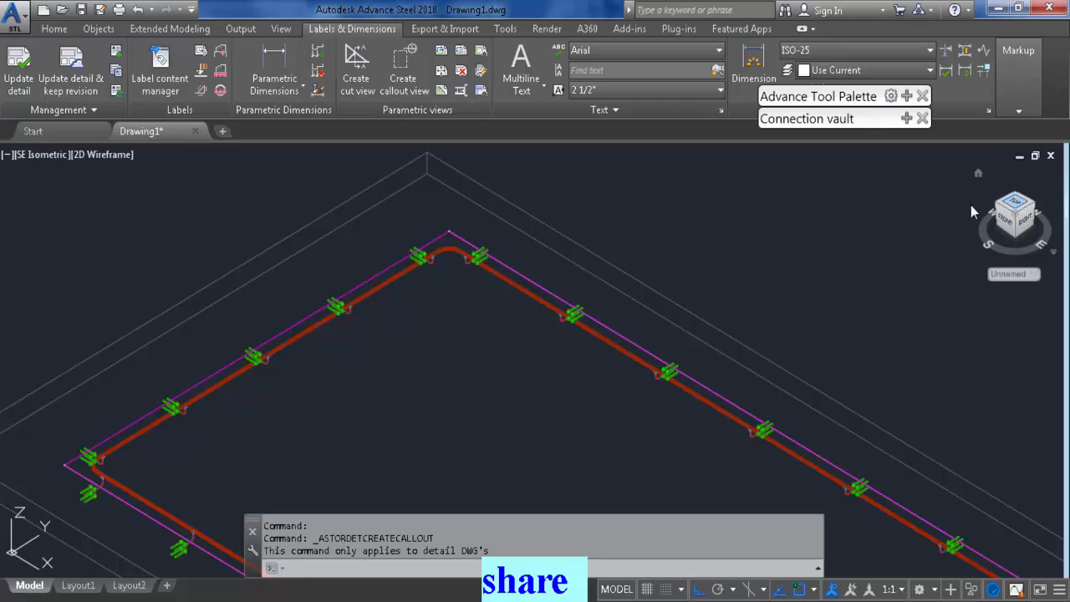
left_click(1013, 214)
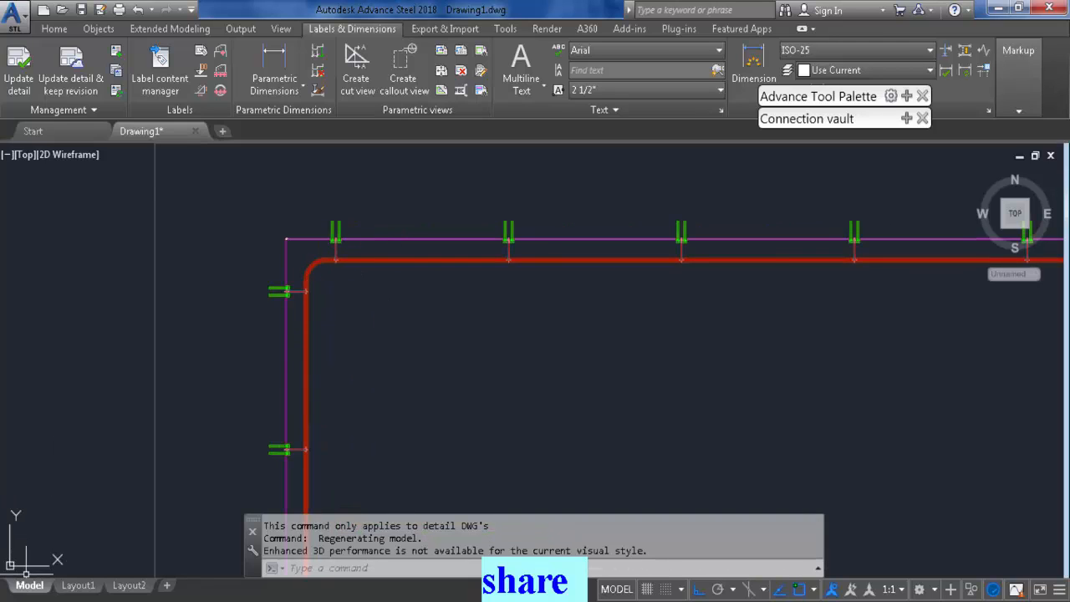
mouse_move(104, 52)
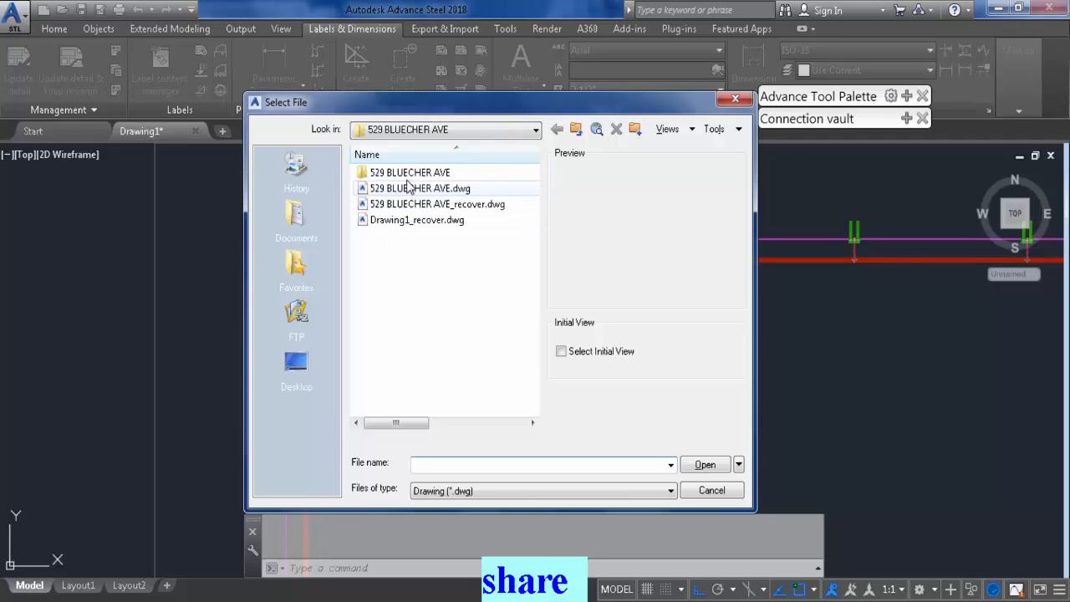
Open A26-O.dwg from the project's Details folder in the Select File dialog.
double_click(409, 171)
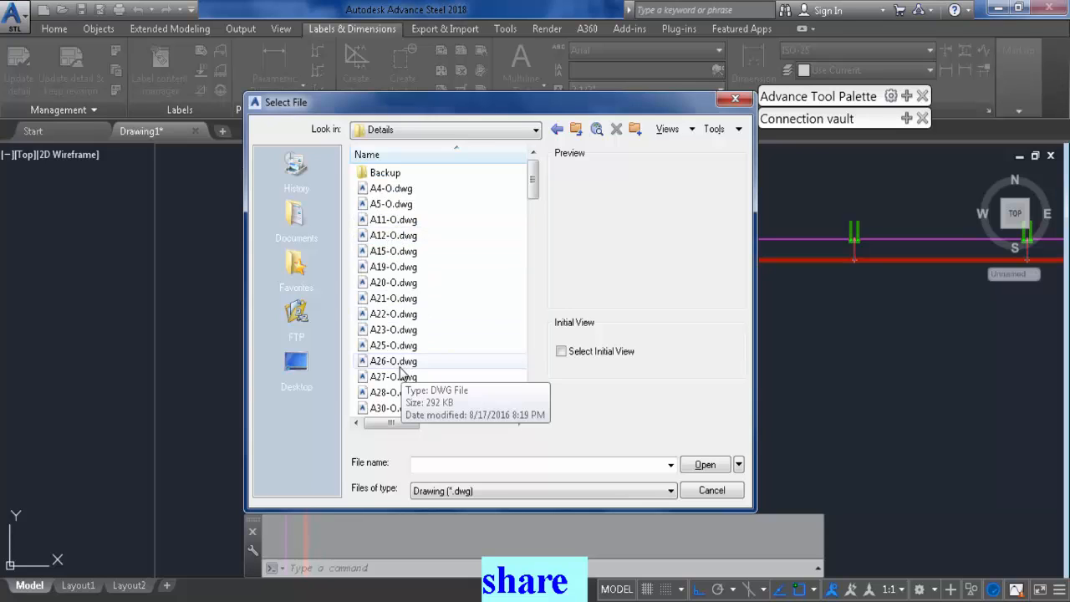
left_click(393, 362)
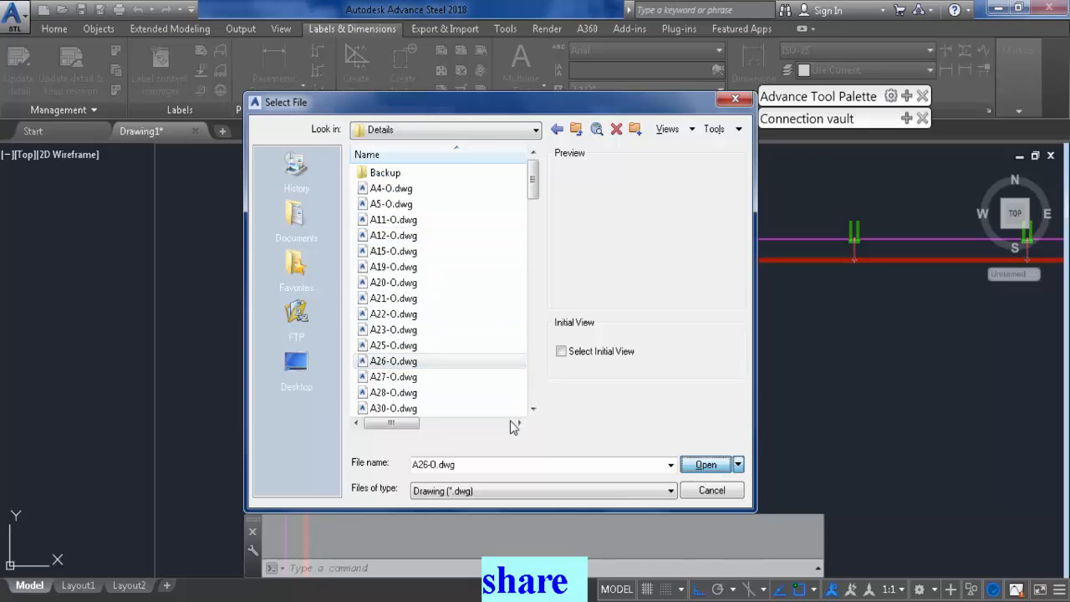
left_click(705, 465)
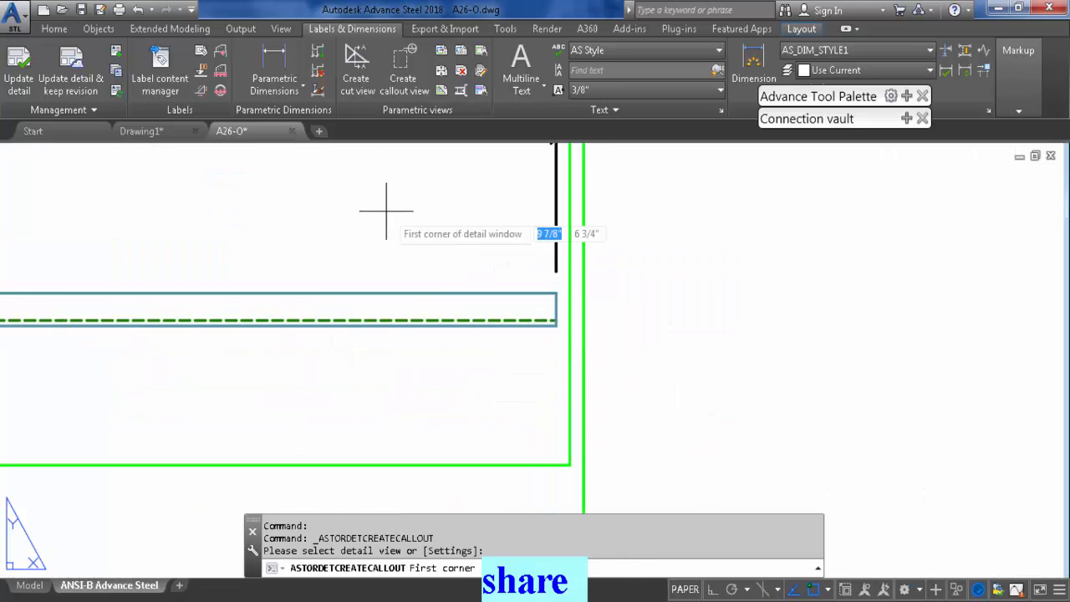
Pick the first corner of the callout detail window on the A26-O sheet.
left_click(386, 209)
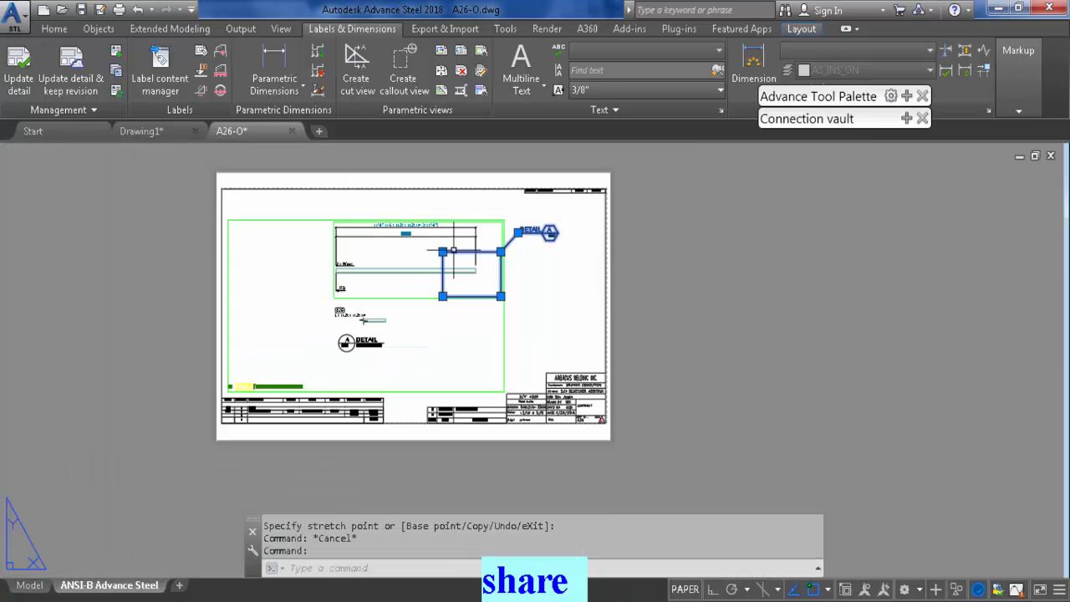
mouse_move(457, 308)
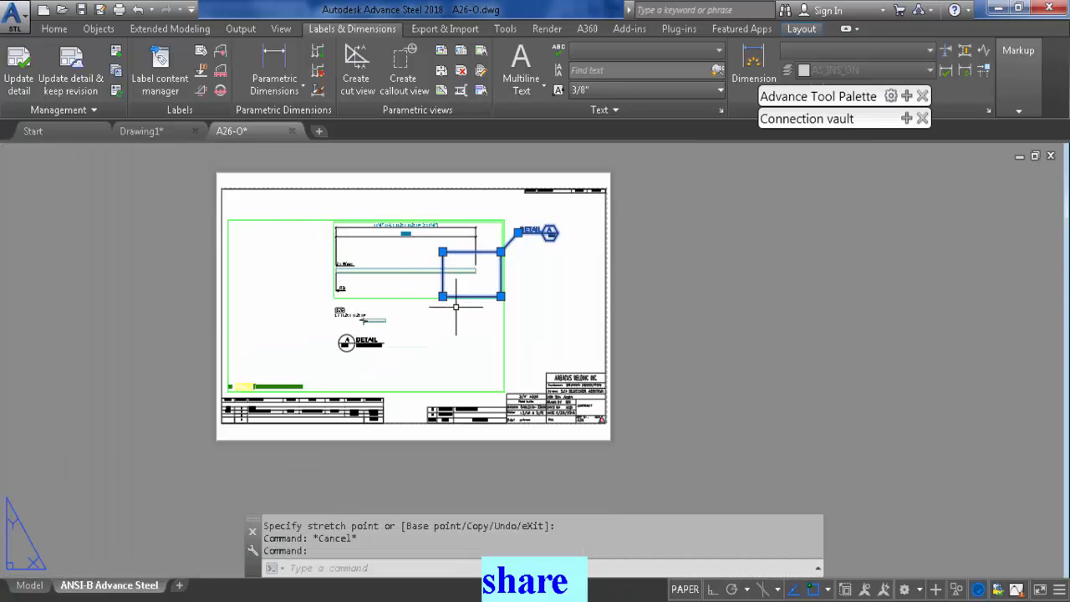